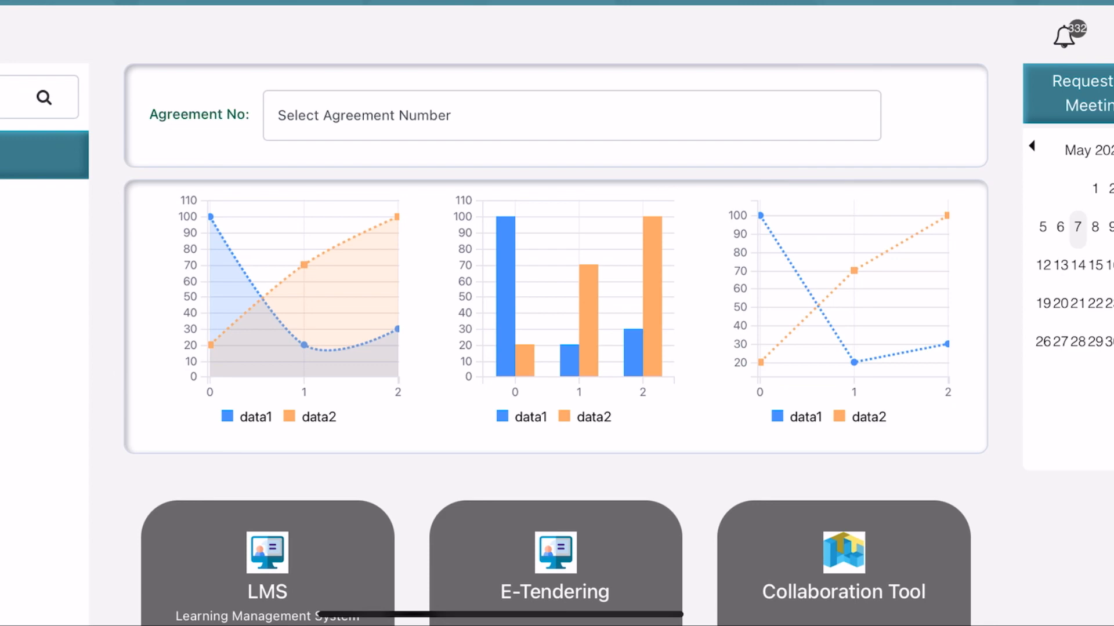
- Select agreement EXECUTIVE ENGINEER-COIMBATORE-28/CCD/2023-24 and scroll to the dashboard module tiles
{"action": "left_click", "coordinate": [571, 114]}
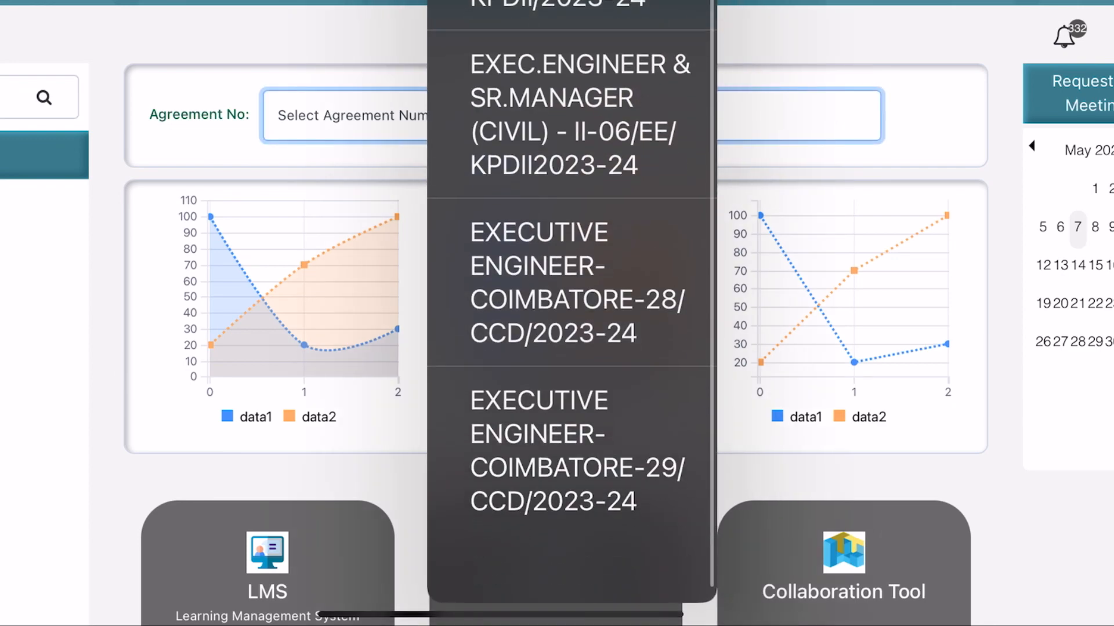
{"action": "left_click", "coordinate": [576, 283]}
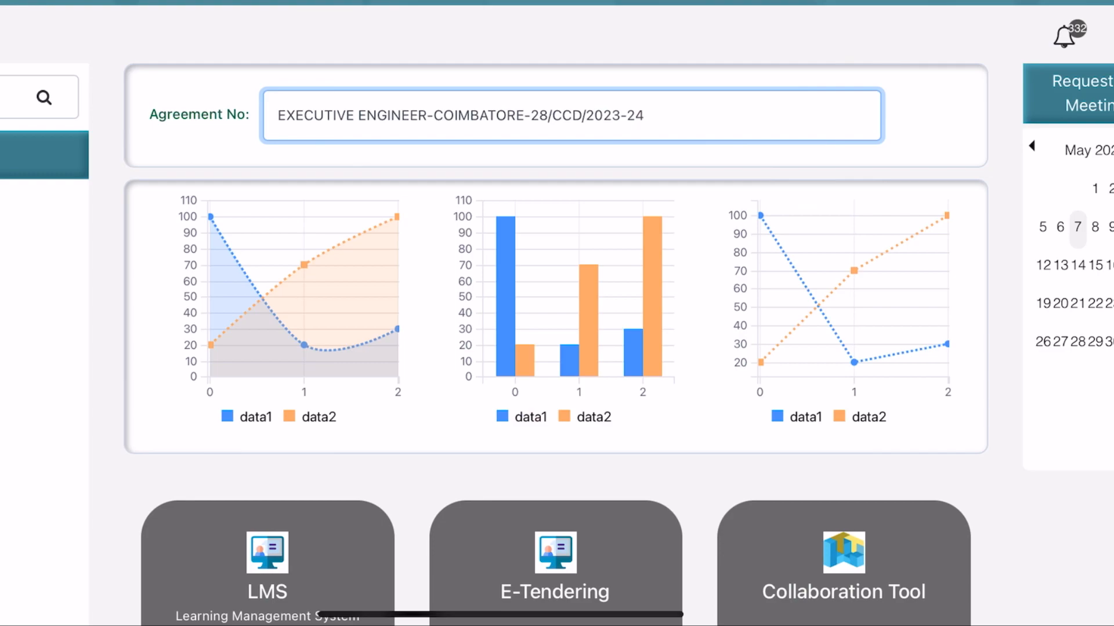
{"action": "scroll", "scroll_direction": "down", "scroll_amount": 3}
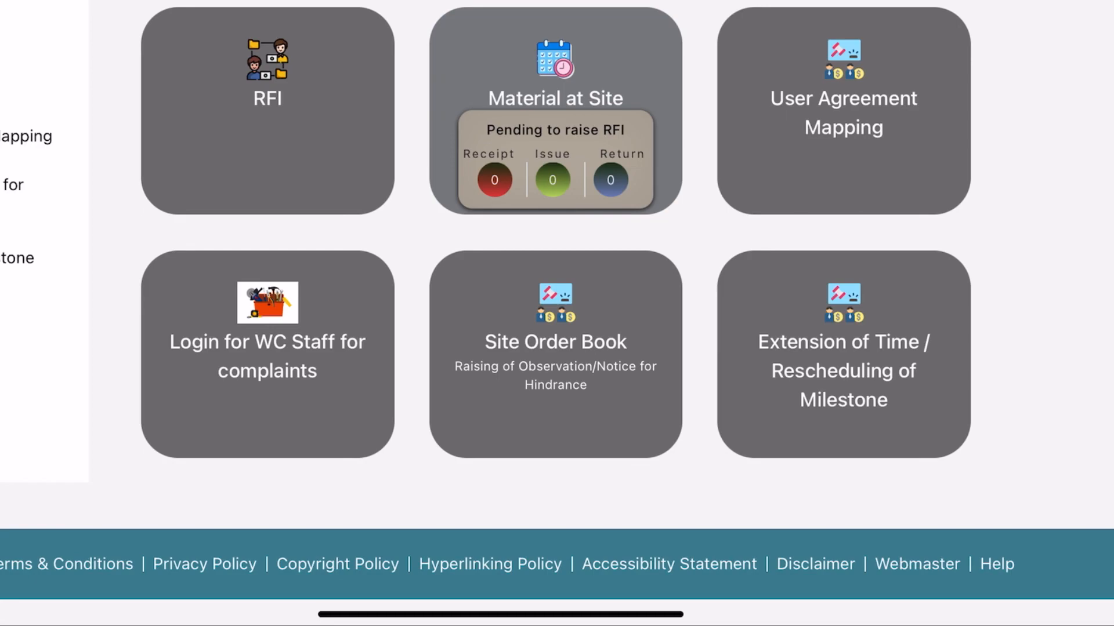
- Open the Material At Site report for project C-2301499, register type MAS
{"action": "left_click", "coordinate": [554, 98]}
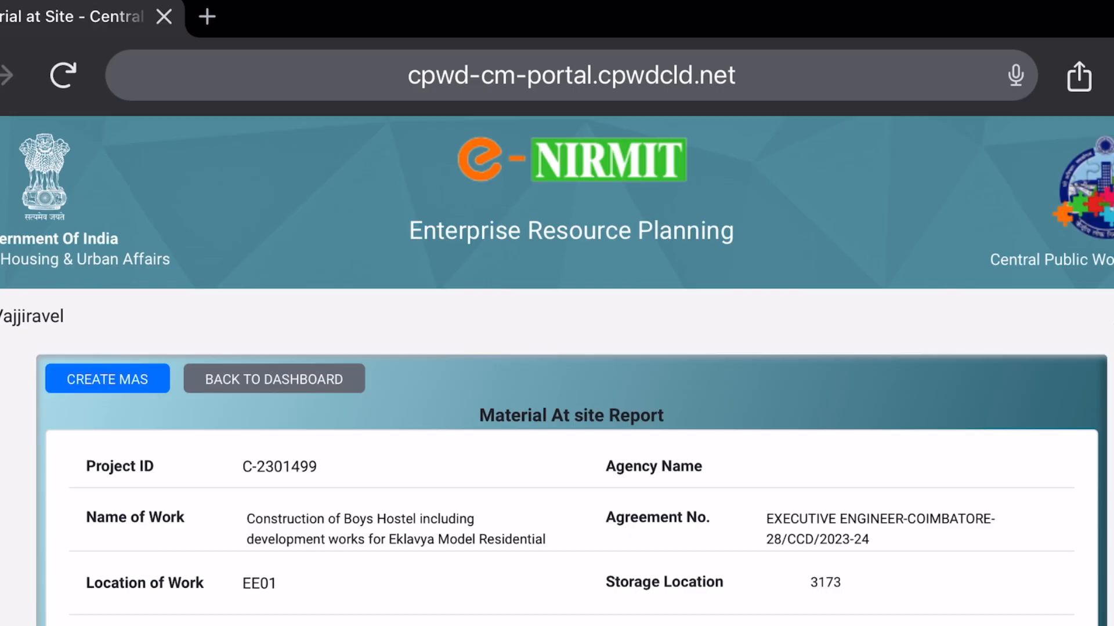
{"action": "scroll", "scroll_direction": "down", "scroll_amount": 3}
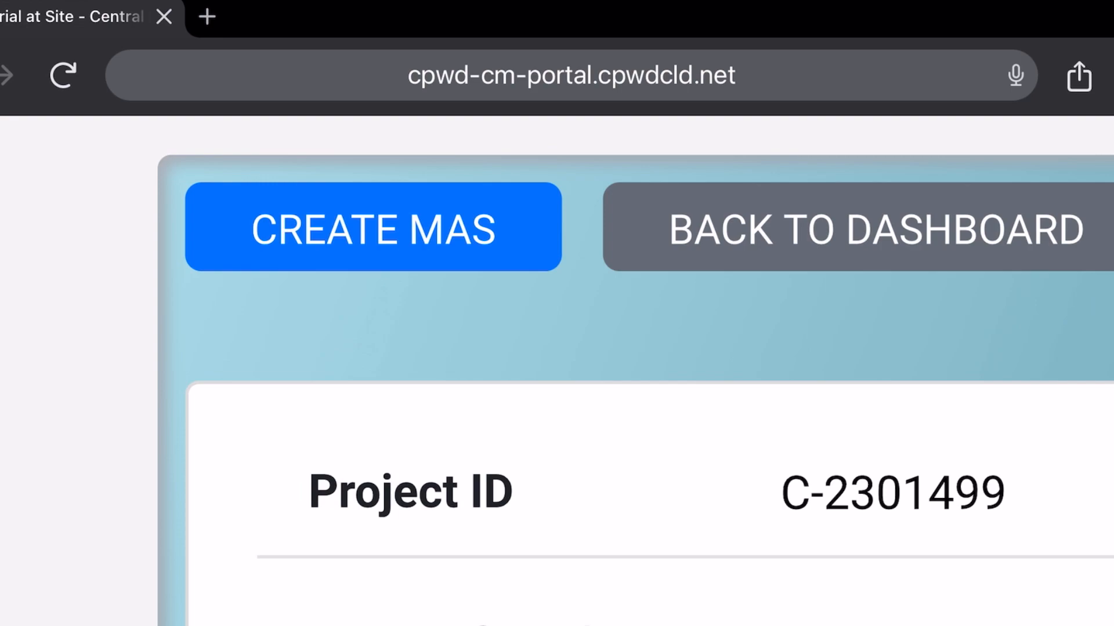
{"action": "scroll", "scroll_direction": "down", "scroll_amount": 3}
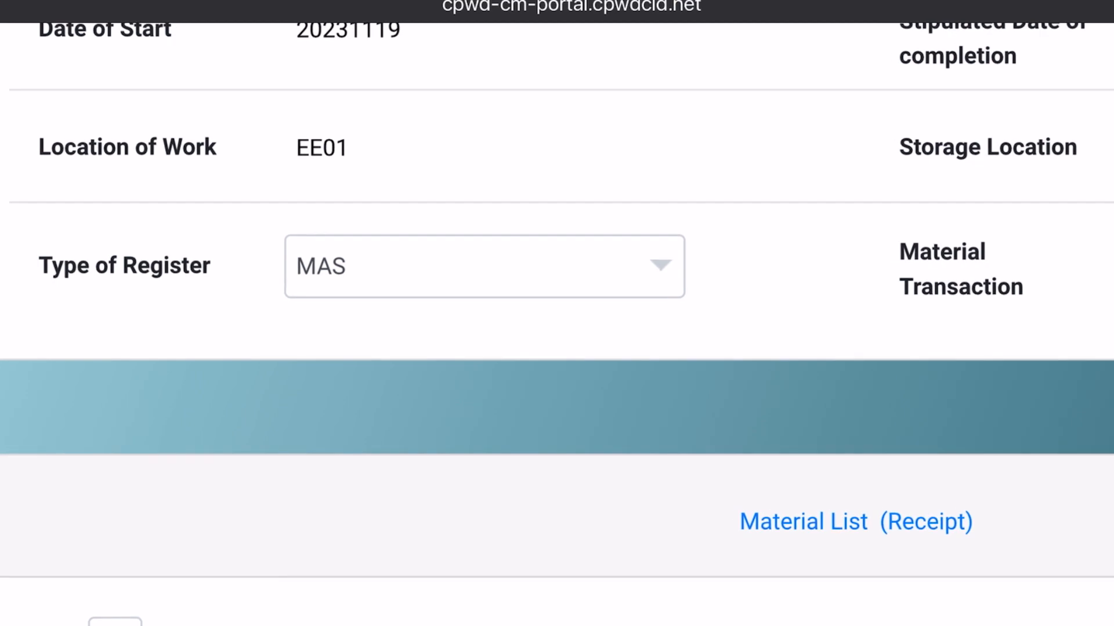
- Choose register STEEL REINFORCEMENT BARS MAS with Goods Receipt as the material transaction
{"action": "left_click", "coordinate": [482, 266]}
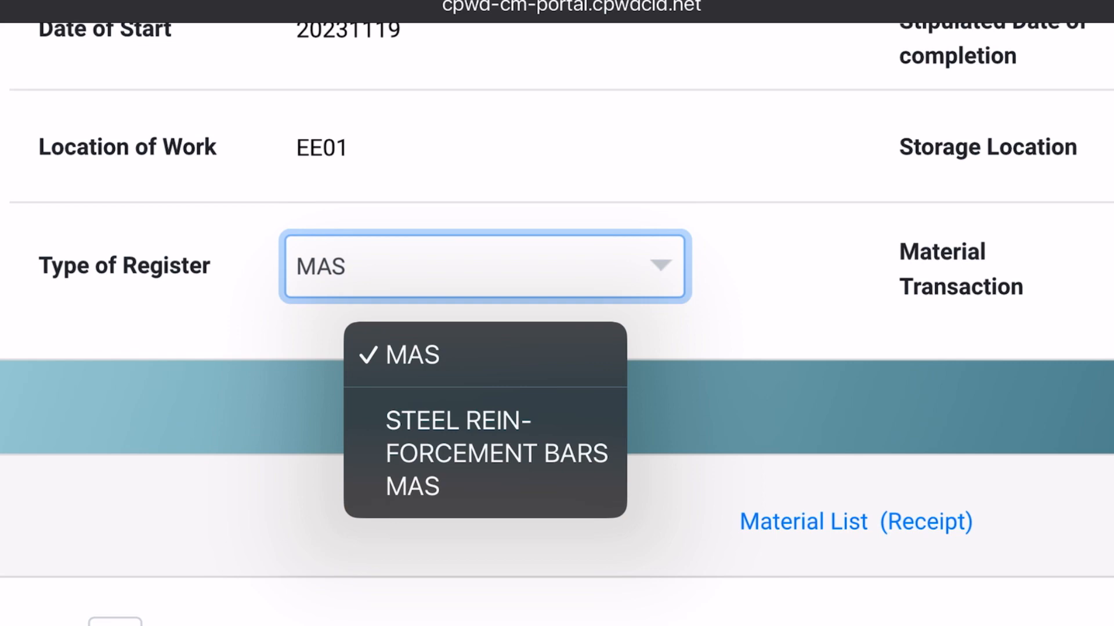
{"action": "left_click", "coordinate": [496, 454]}
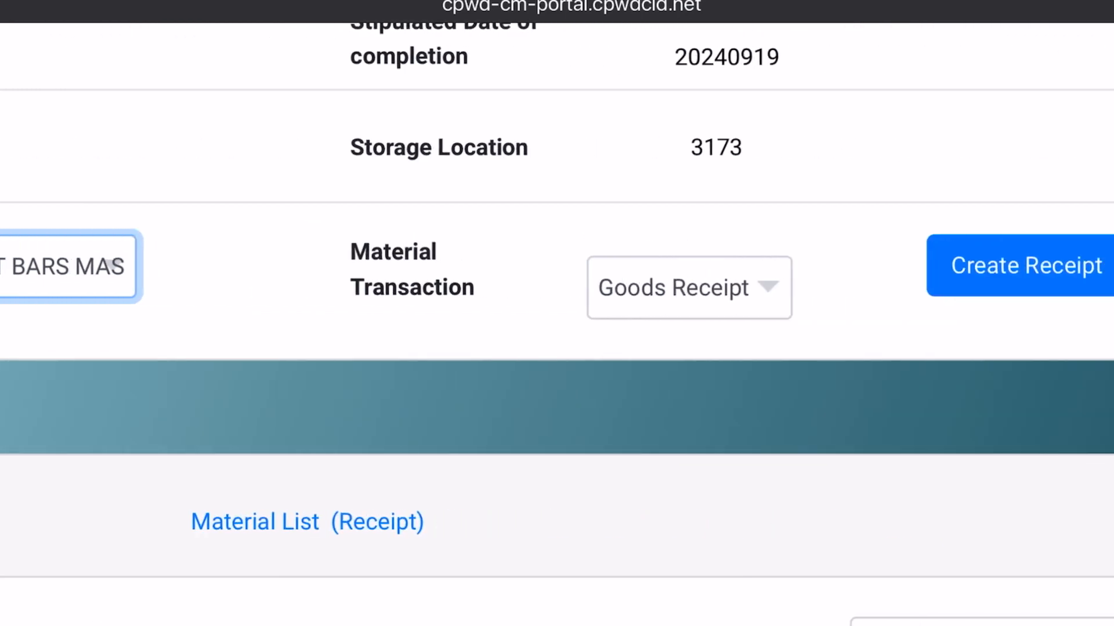
{"action": "left_click", "coordinate": [688, 288]}
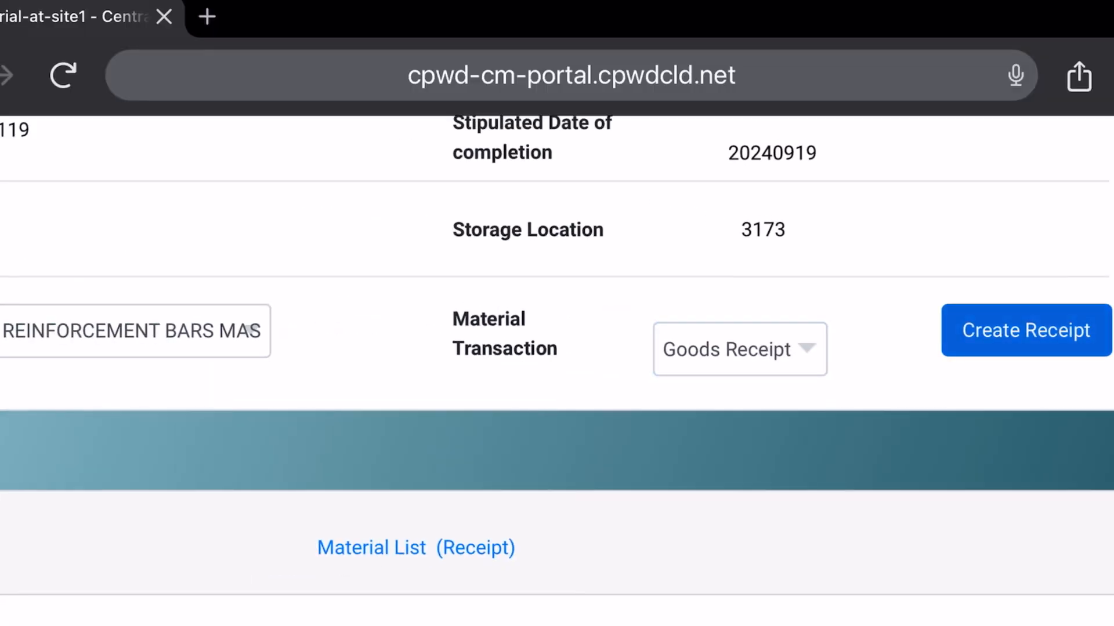
- Create a new goods receipt and focus row 1's Invoice Number cell, dated 07/05/2024
{"action": "left_click", "coordinate": [1024, 330]}
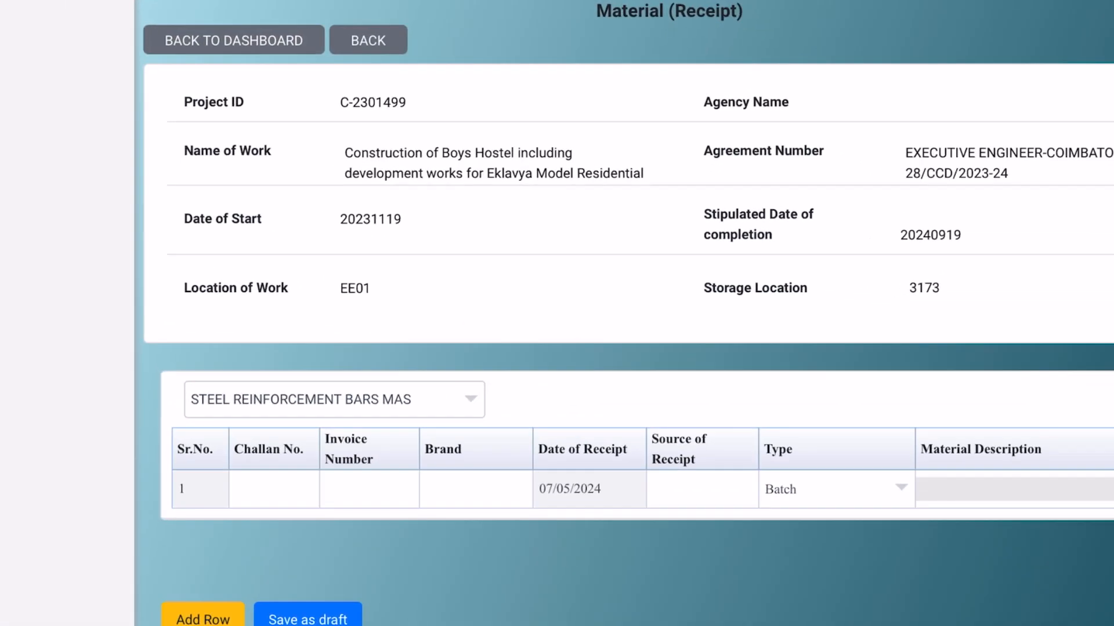
{"action": "scroll", "scroll_direction": "down", "scroll_amount": 3}
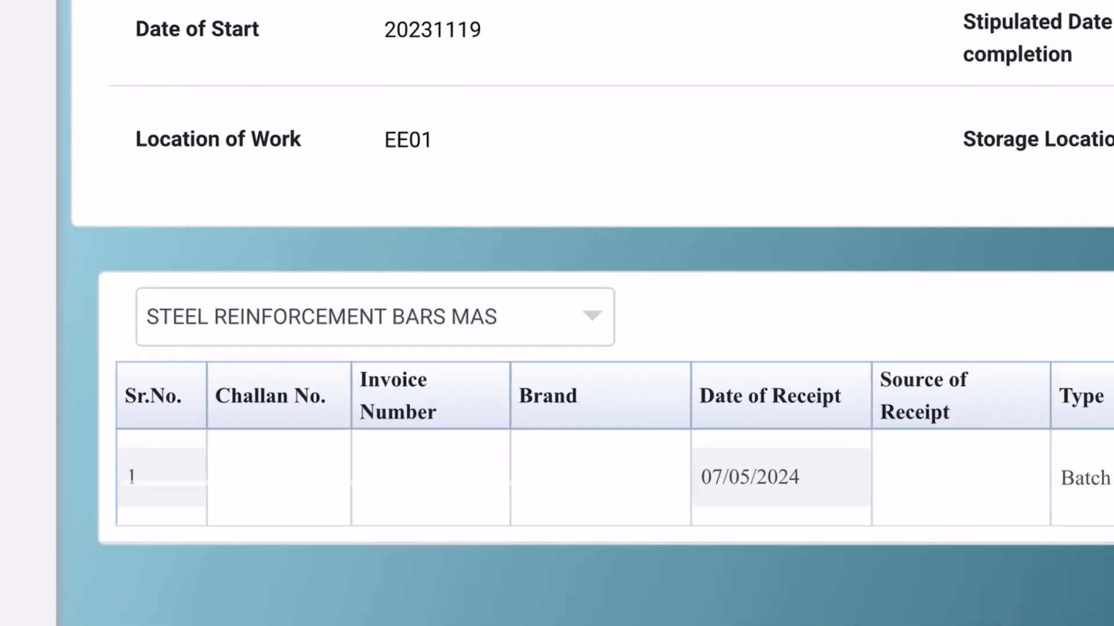
{"action": "scroll", "scroll_direction": "down", "scroll_amount": 3}
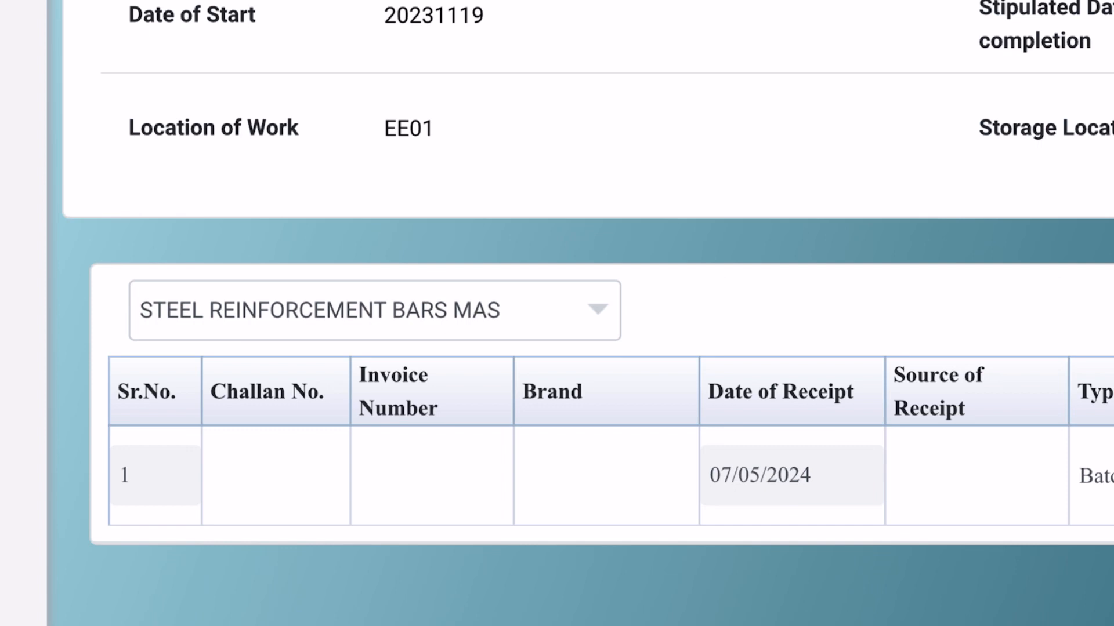
{"action": "scroll", "scroll_direction": "down", "scroll_amount": 3}
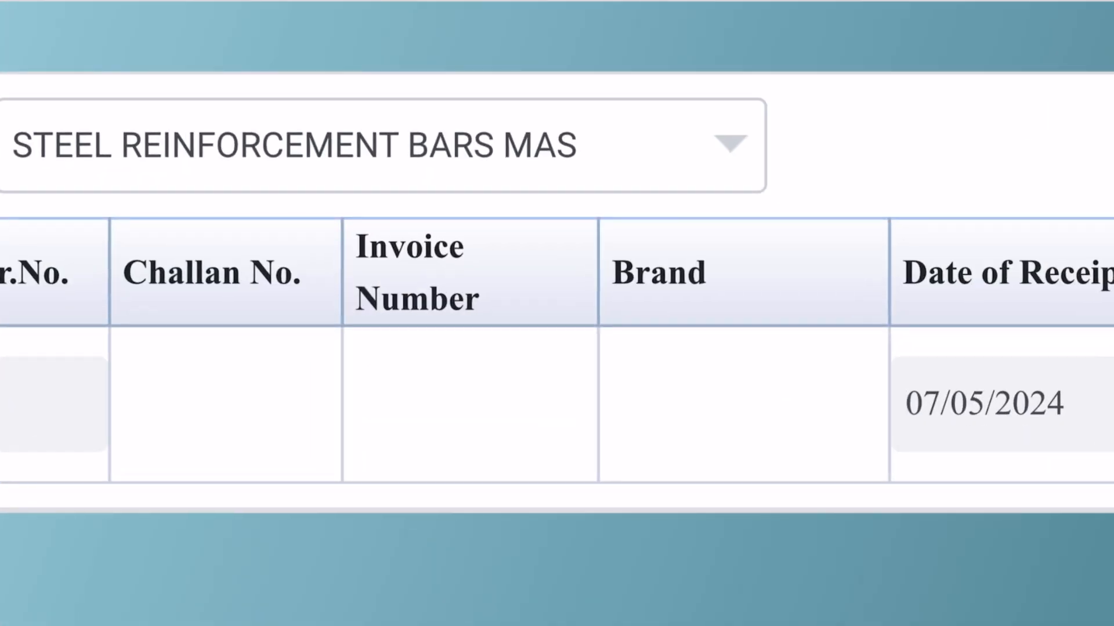
{"action": "left_click", "coordinate": [646, 228]}
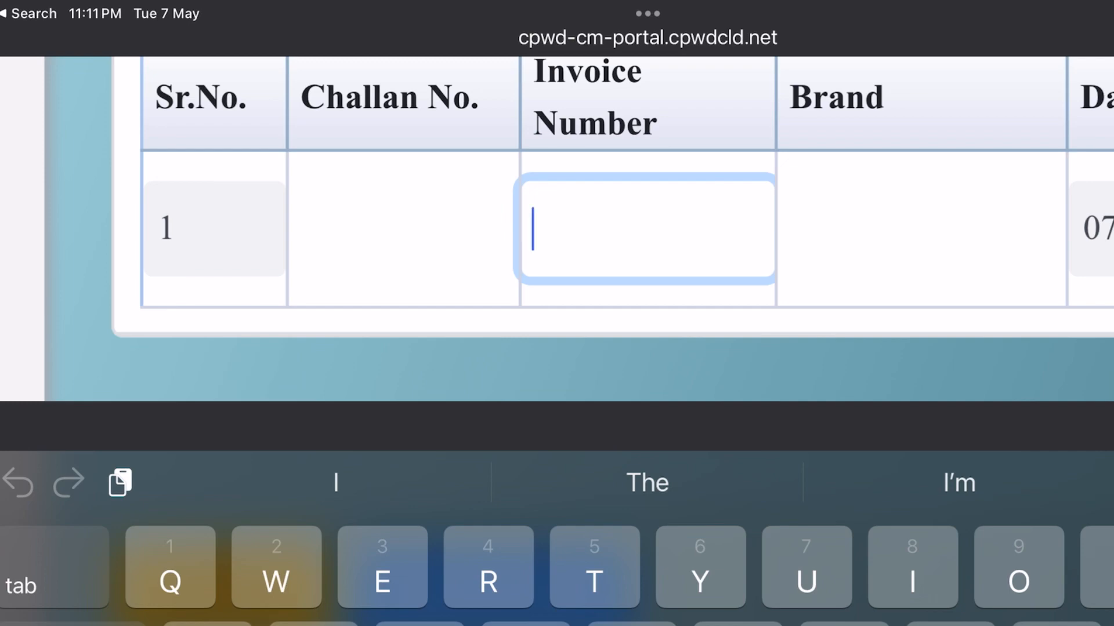
- Enter invoice 12, brand Vizag and source AM Steel Traders in row 1
{"action": "type", "text": "12"}
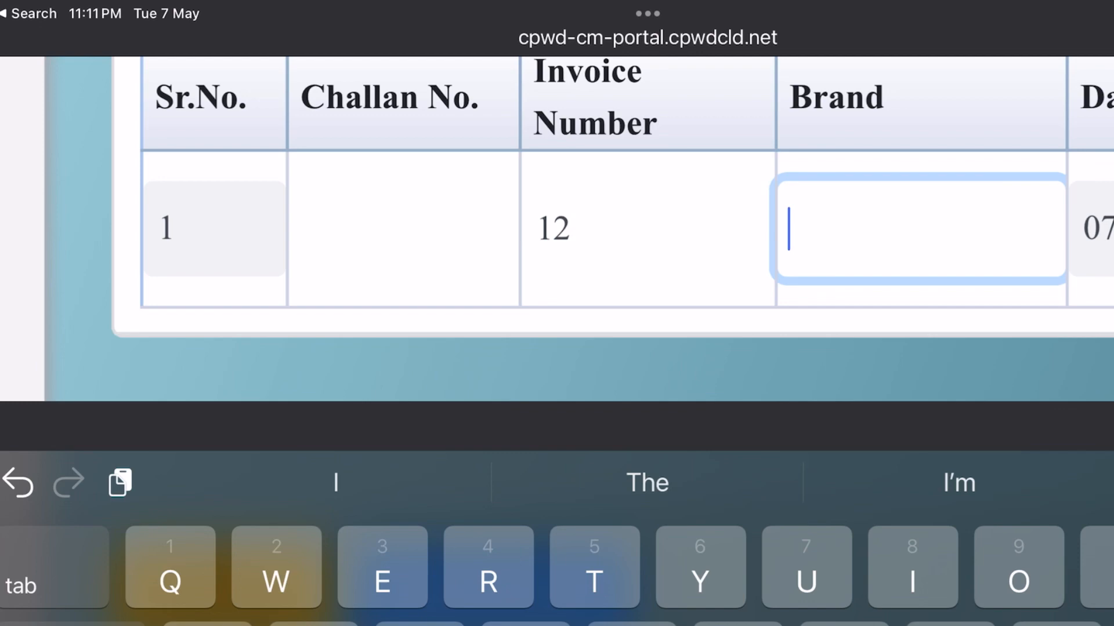
{"action": "type", "text": "Vizag"}
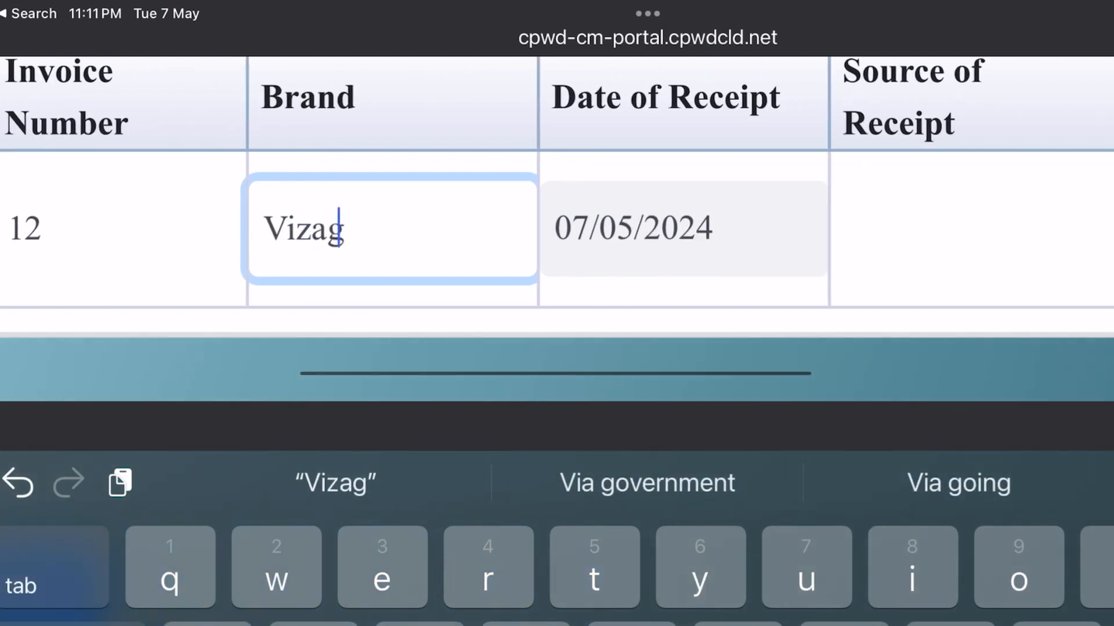
{"action": "left_click", "coordinate": [683, 227]}
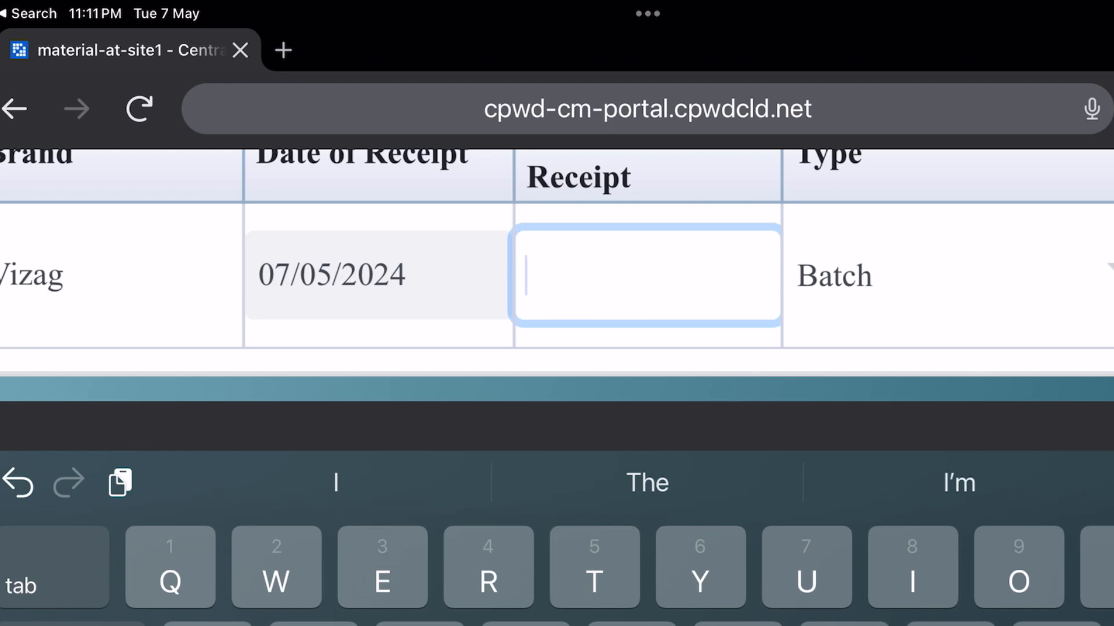
{"action": "type", "text": "AM Steel Traders"}
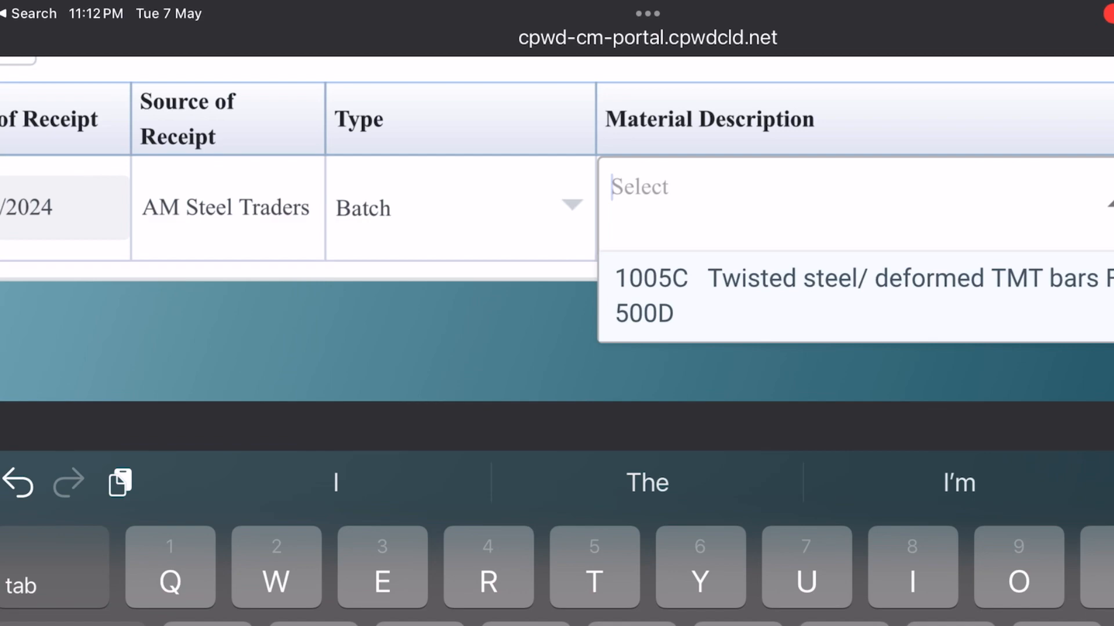
- Set row 1 to Twisted steel TMT bars Fe-500D, diameter 8 mm, lot number 1
{"action": "left_click", "coordinate": [781, 295]}
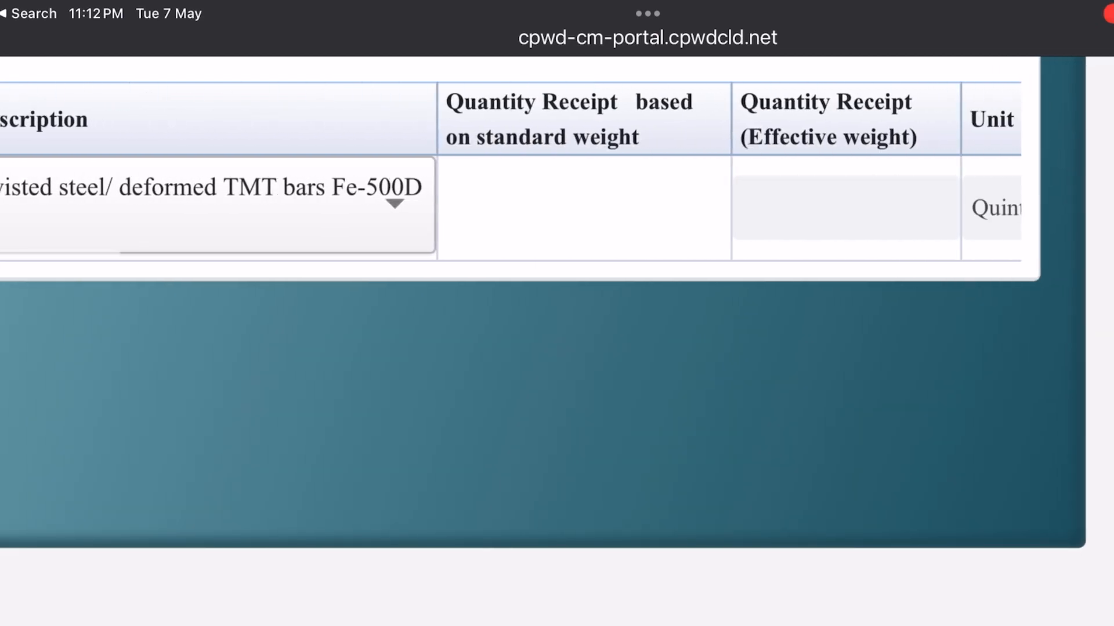
{"action": "scroll", "scroll_direction": "down", "scroll_amount": 3}
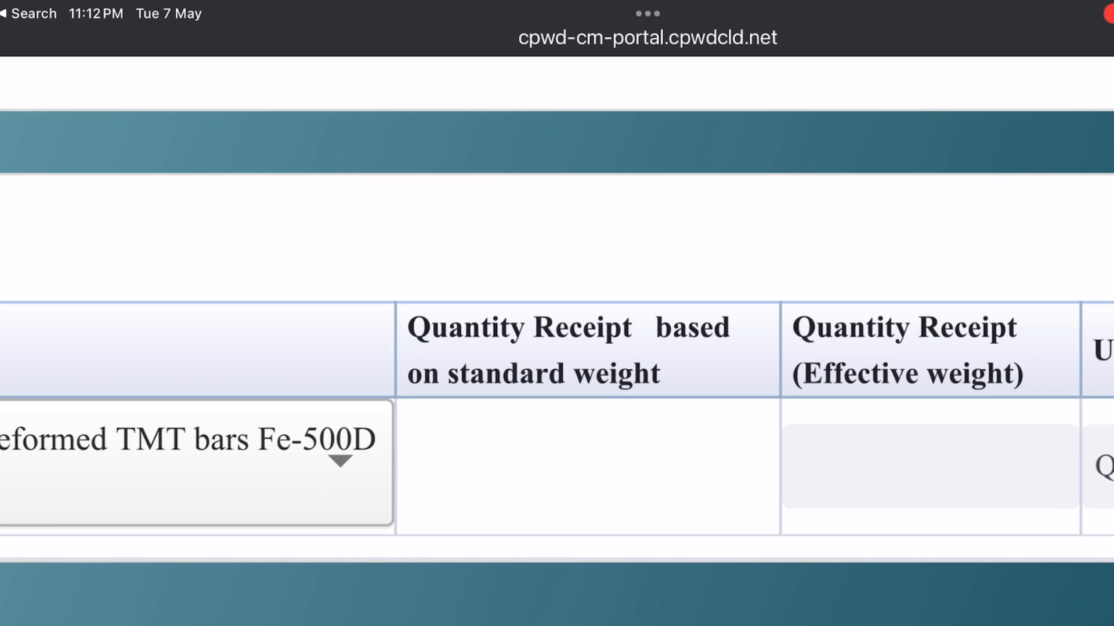
{"action": "left_click", "coordinate": [648, 465]}
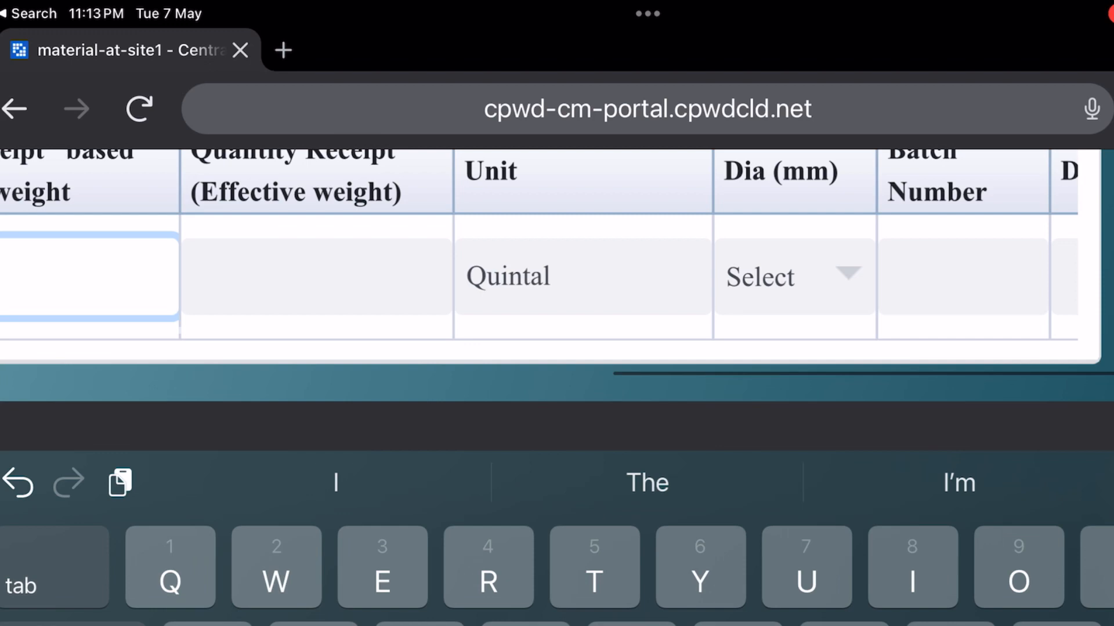
{"action": "left_click", "coordinate": [794, 277]}
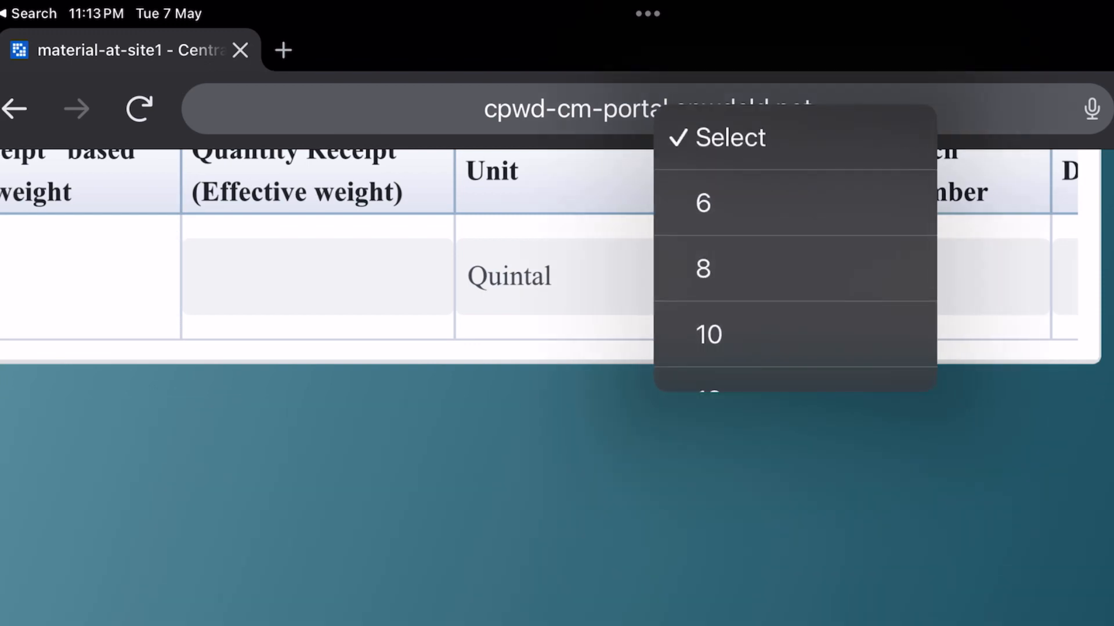
{"action": "left_click", "coordinate": [702, 268]}
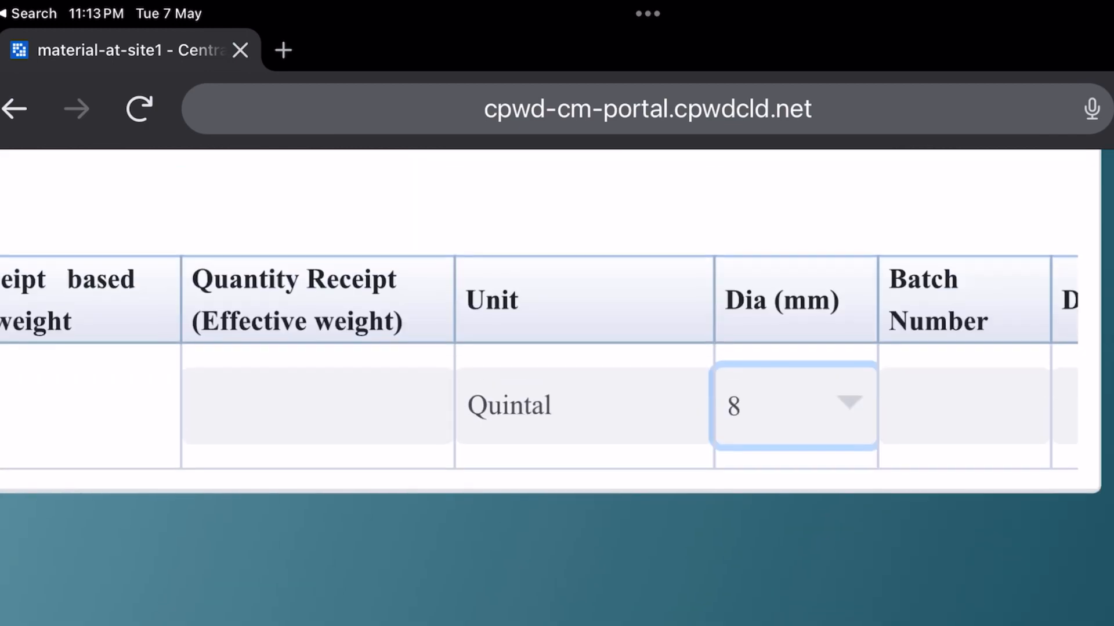
{"action": "type", "text": "1"}
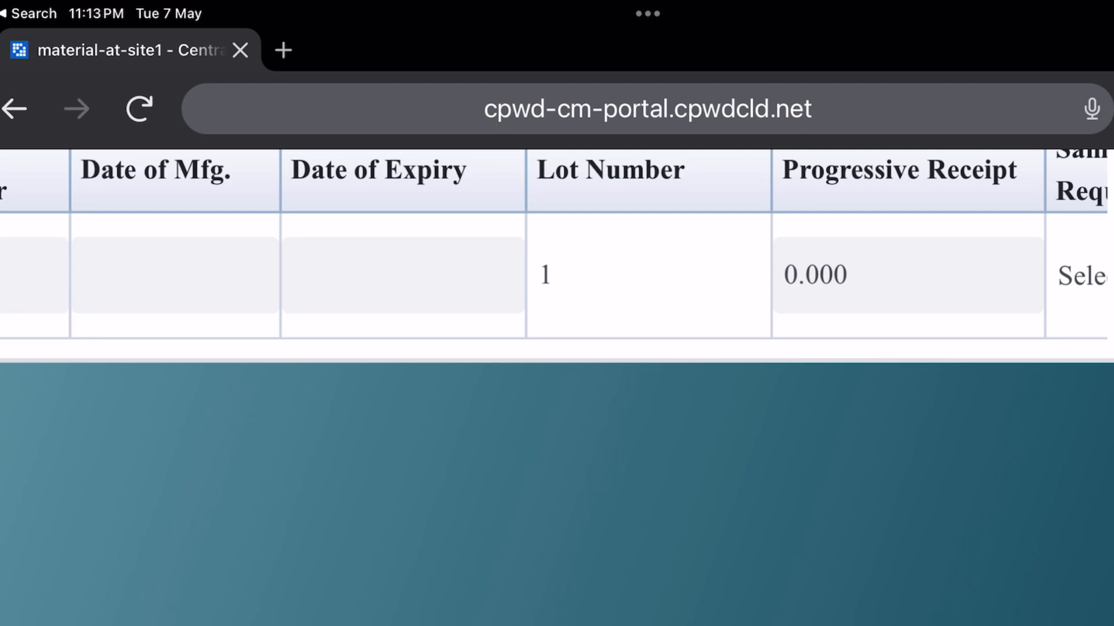
{"action": "scroll", "scroll_direction": "down", "scroll_amount": 3}
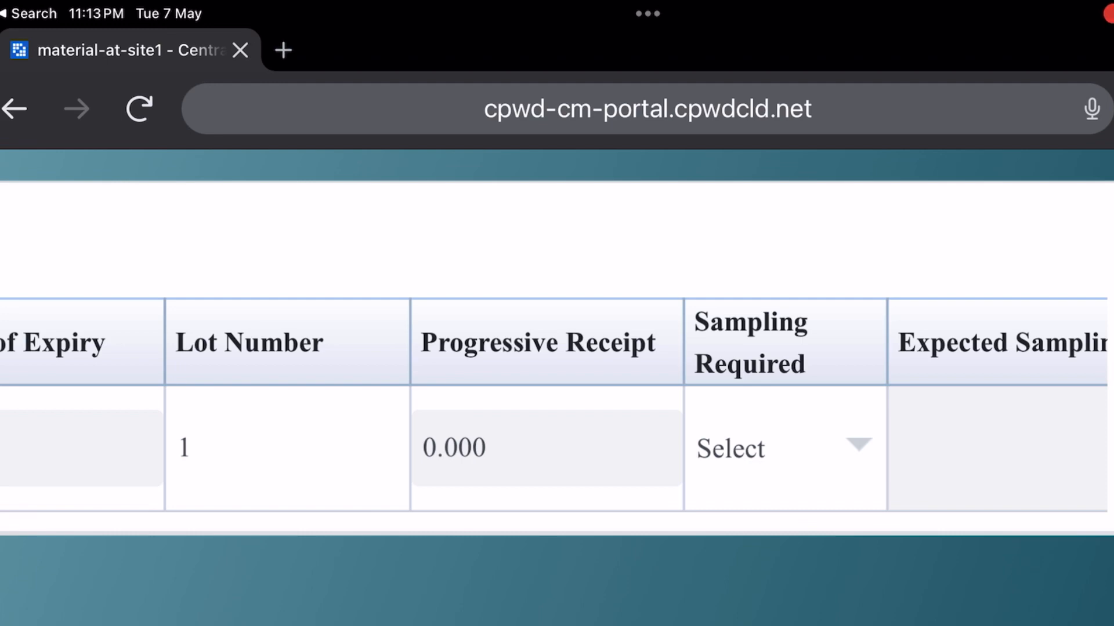
- Set Sampling Required to Yes with expected sampling 8 May 2024, 5:40 PM, and enter quantity 5
{"action": "left_click", "coordinate": [781, 448]}
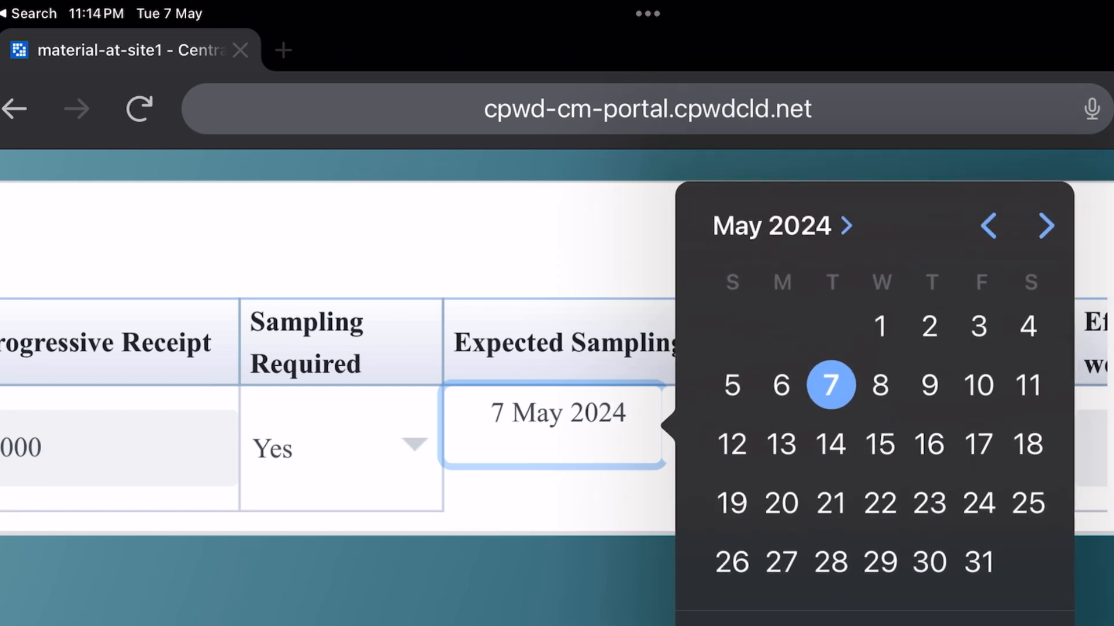
{"action": "left_click", "coordinate": [880, 385]}
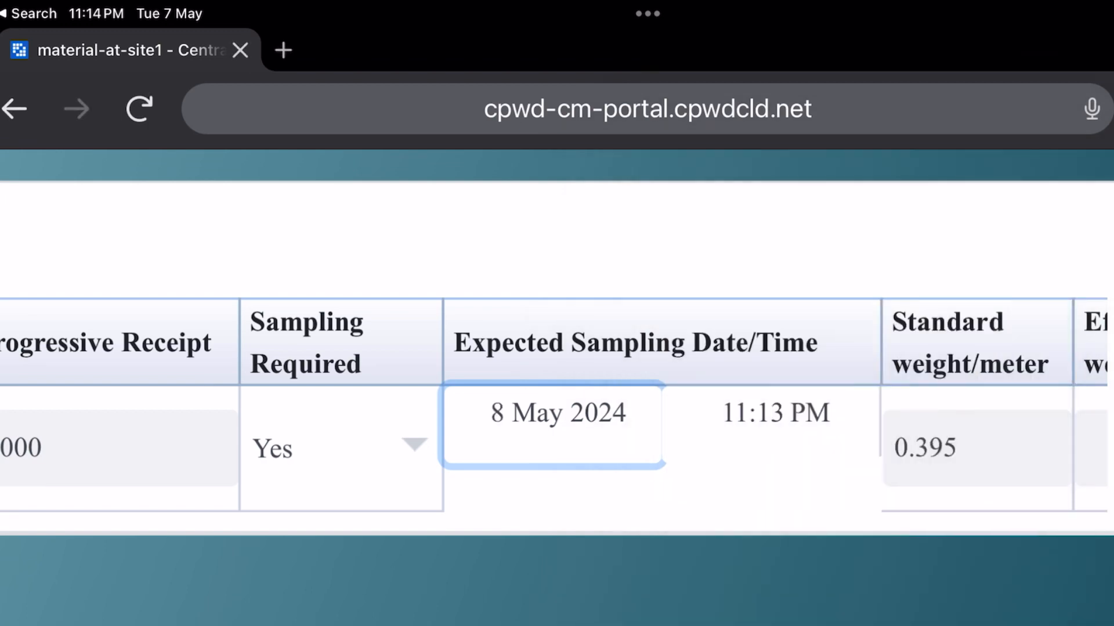
{"action": "left_click", "coordinate": [774, 413]}
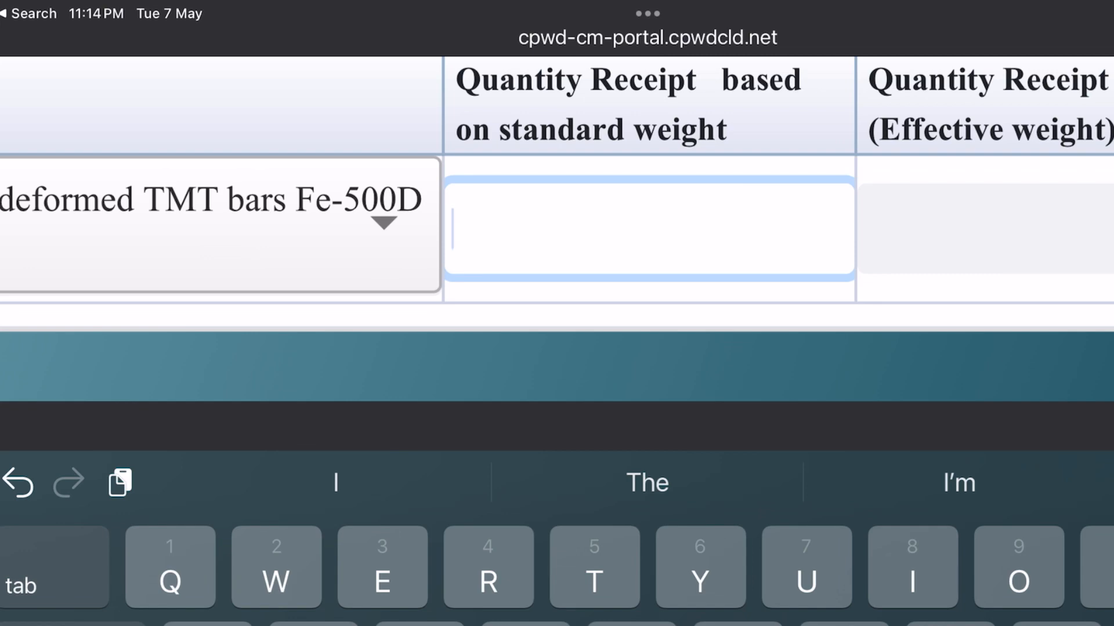
{"action": "type", "text": "5"}
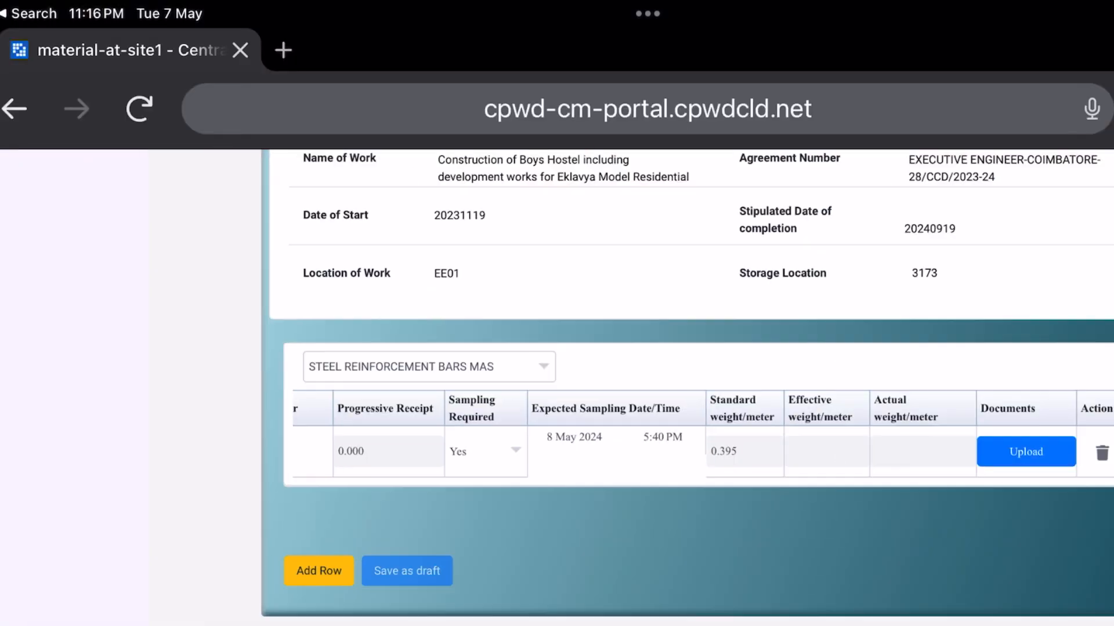
- Scroll through the four Fe-500D TMT bar rows with invoice 12, Vizag, AM Steel Traders
{"action": "scroll", "scroll_direction": "down", "scroll_amount": 3}
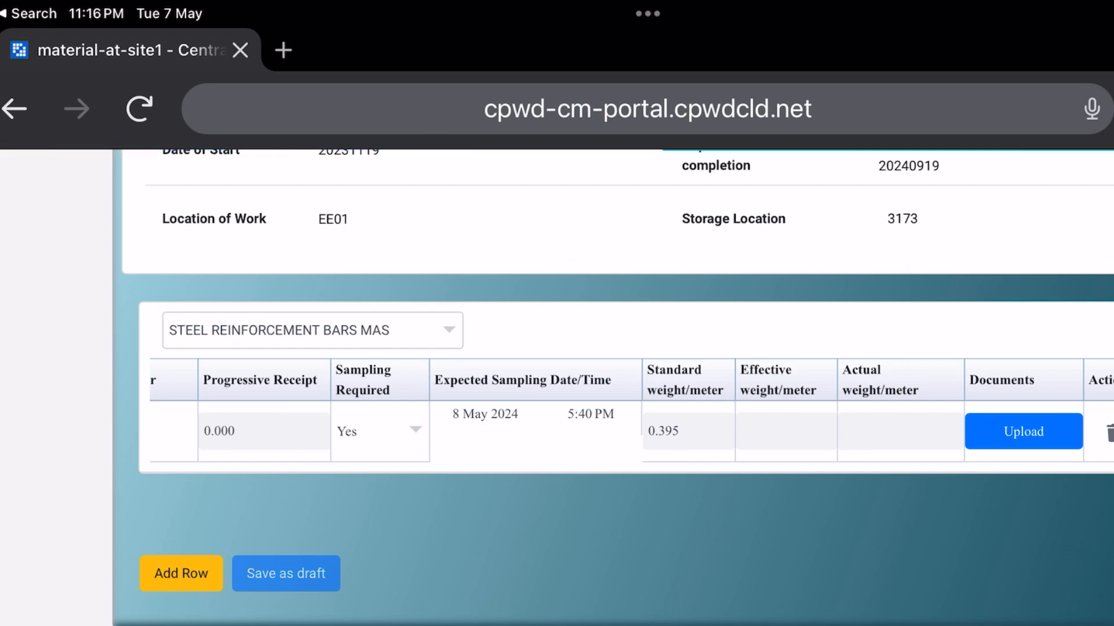
{"action": "scroll", "scroll_direction": "down", "scroll_amount": 3}
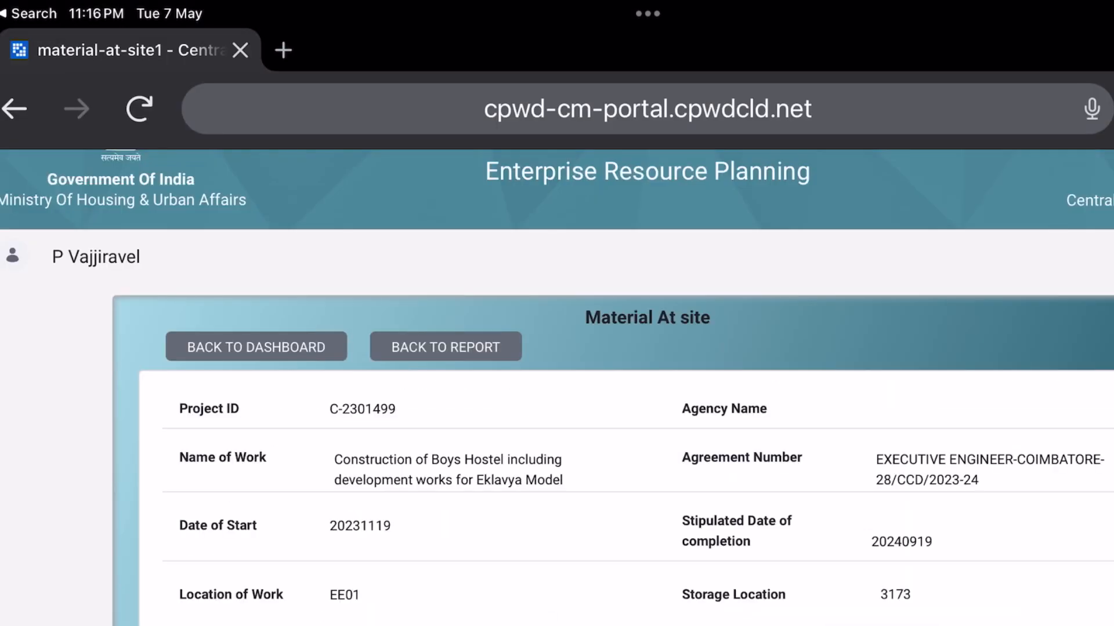
{"action": "scroll", "scroll_direction": "down", "scroll_amount": 3}
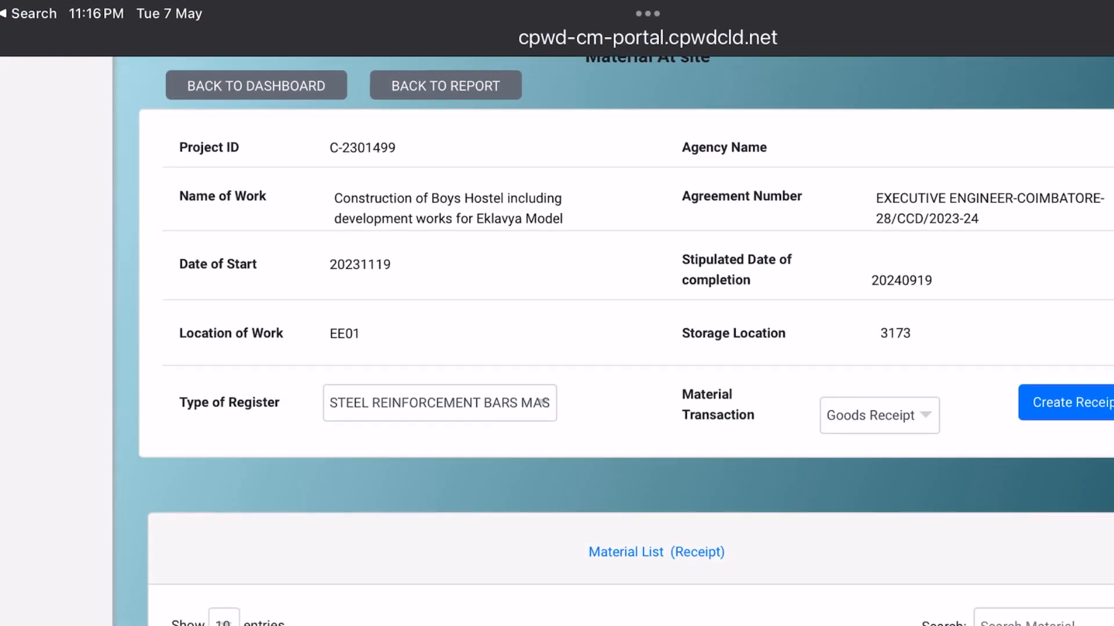
{"action": "scroll", "scroll_direction": "down", "scroll_amount": 3}
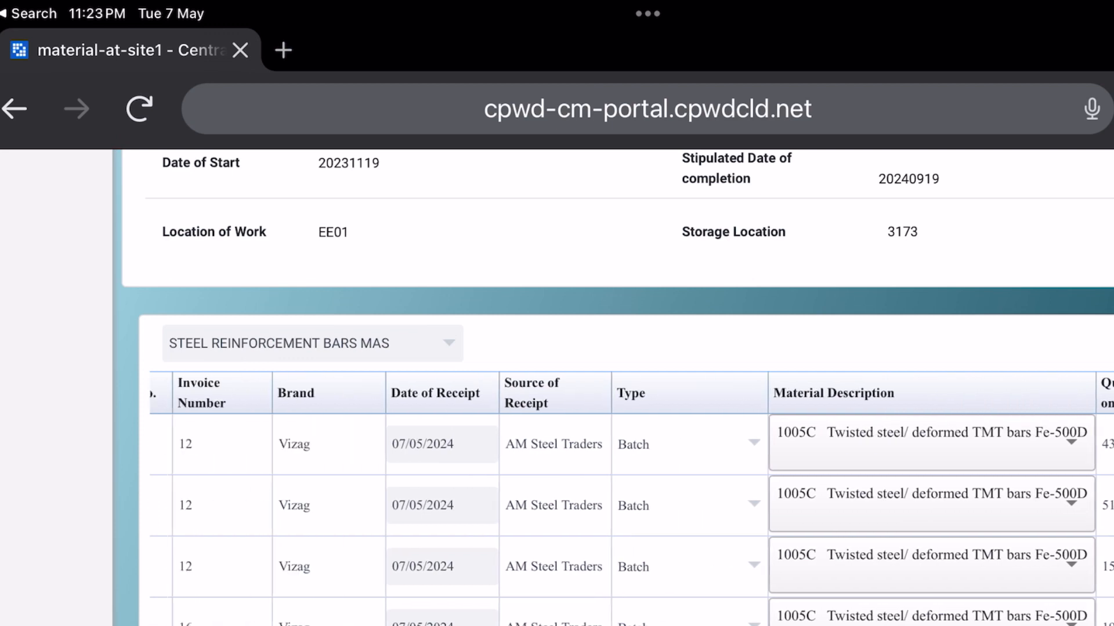
- Dismiss the Proceed prompt and save the four-row steel bar receipt as a draft
{"action": "scroll", "scroll_direction": "right", "scroll_amount": 3}
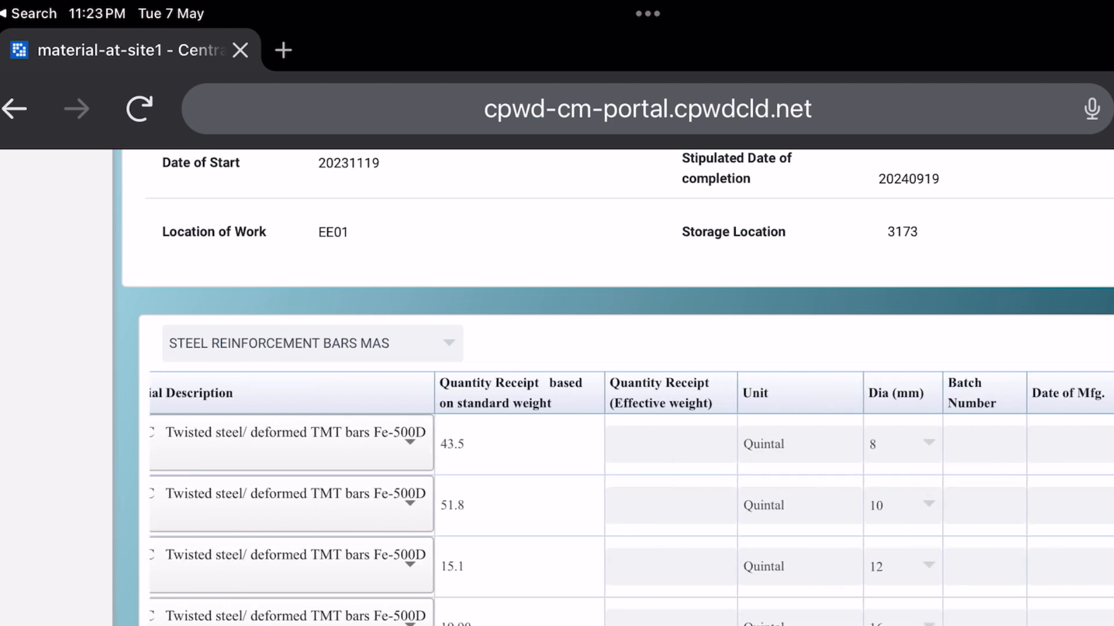
{"action": "scroll", "scroll_direction": "down", "scroll_amount": 3}
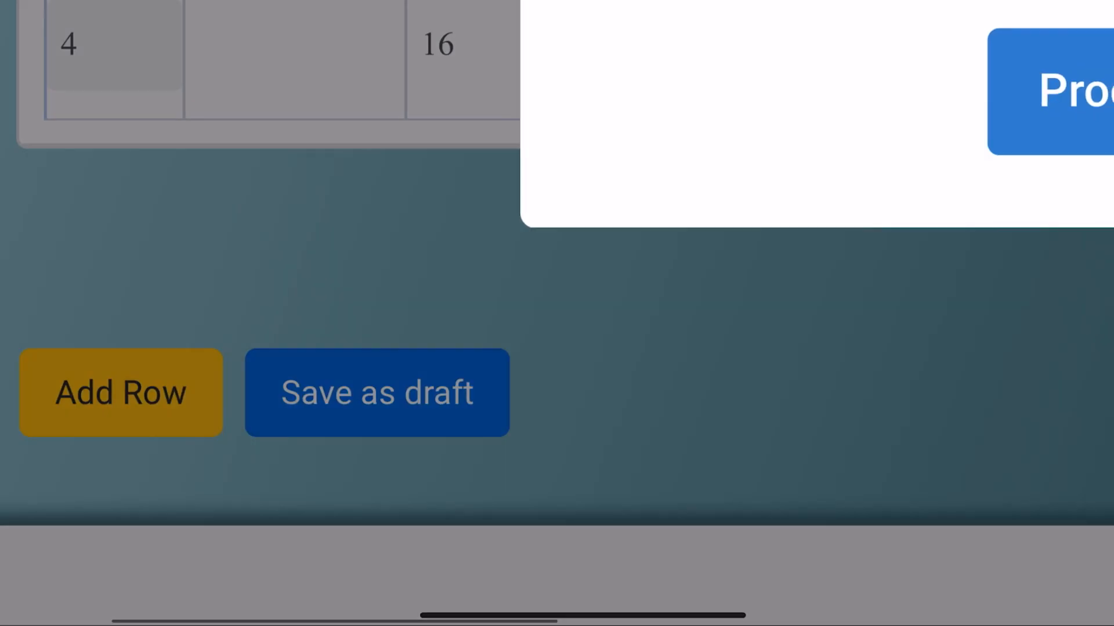
{"action": "left_click", "coordinate": [376, 393]}
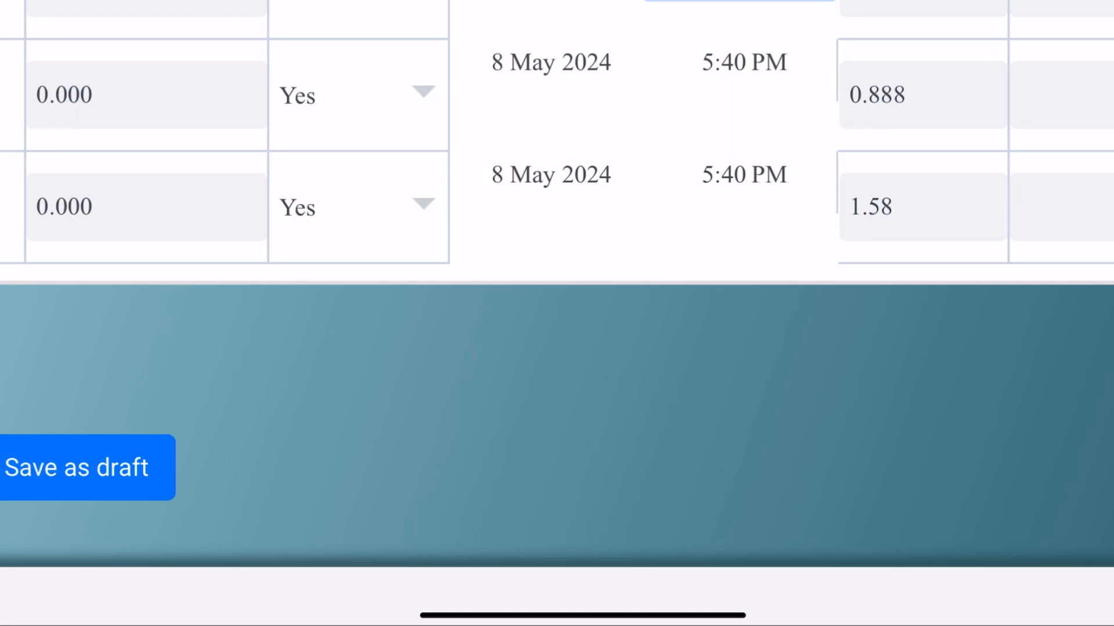
{"action": "left_click", "coordinate": [87, 467]}
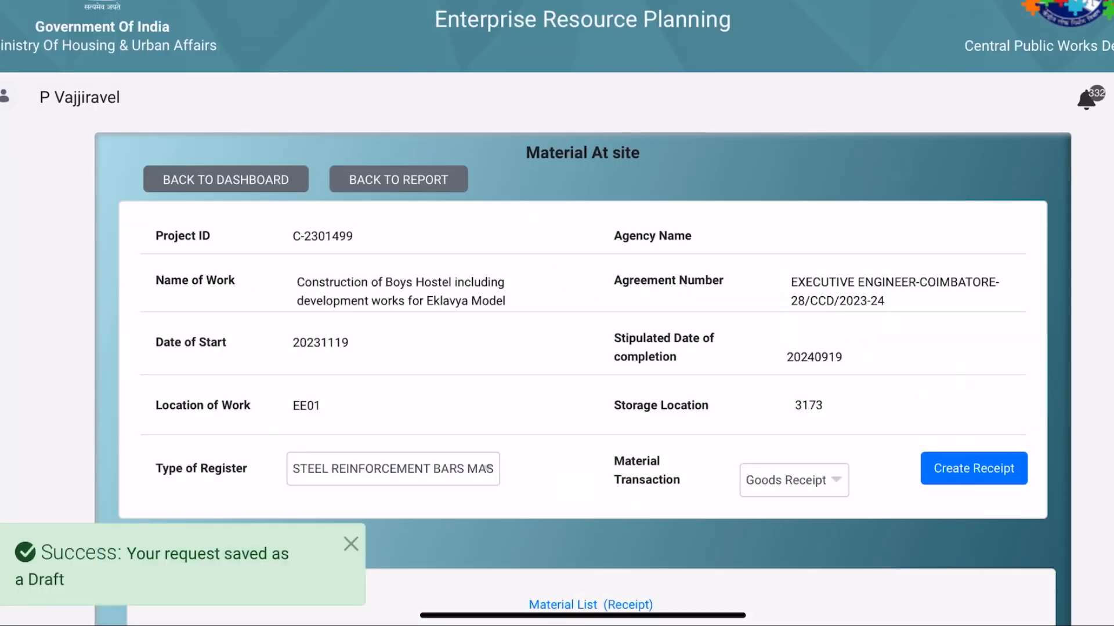
- Scroll to the Material List (Receipt) showing the invoice 12 Vizag entry as Draft
{"action": "scroll", "scroll_direction": "down", "scroll_amount": 3}
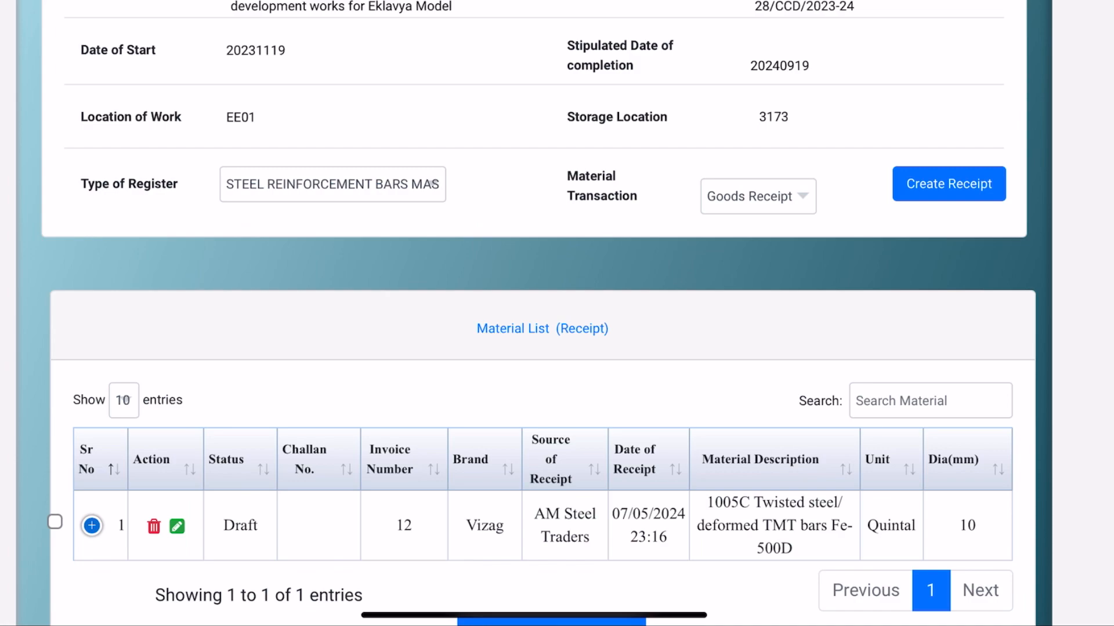
- Start a new empty Steel Reinforcement Bars receipt via Create Receipt, row 1 dated 07/05/2024
{"action": "left_click", "coordinate": [176, 525]}
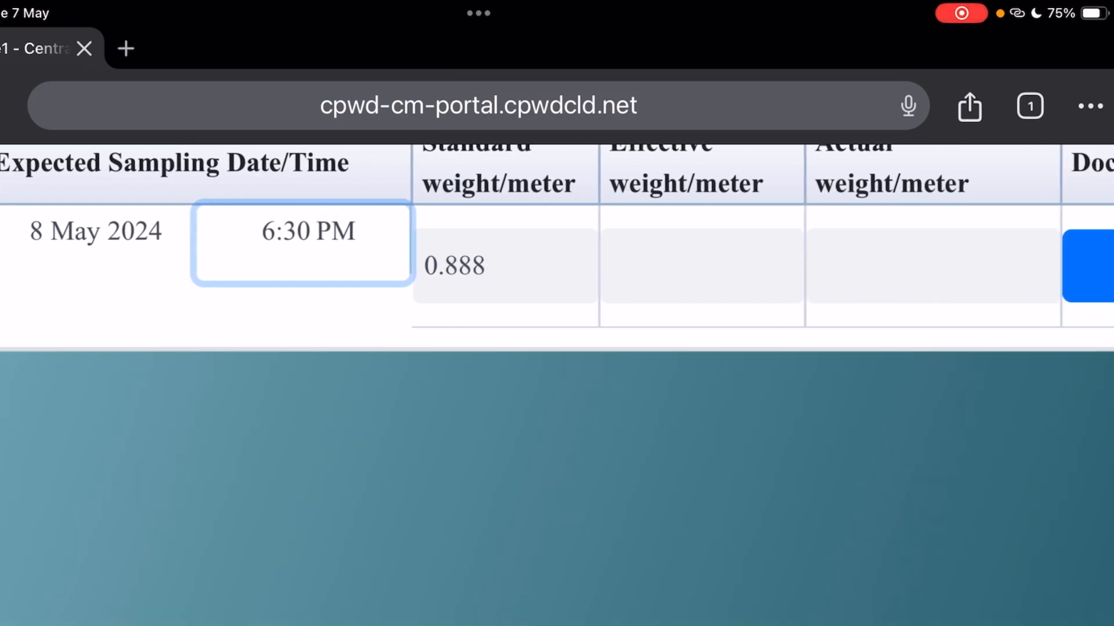
{"action": "scroll", "scroll_direction": "down", "scroll_amount": 3}
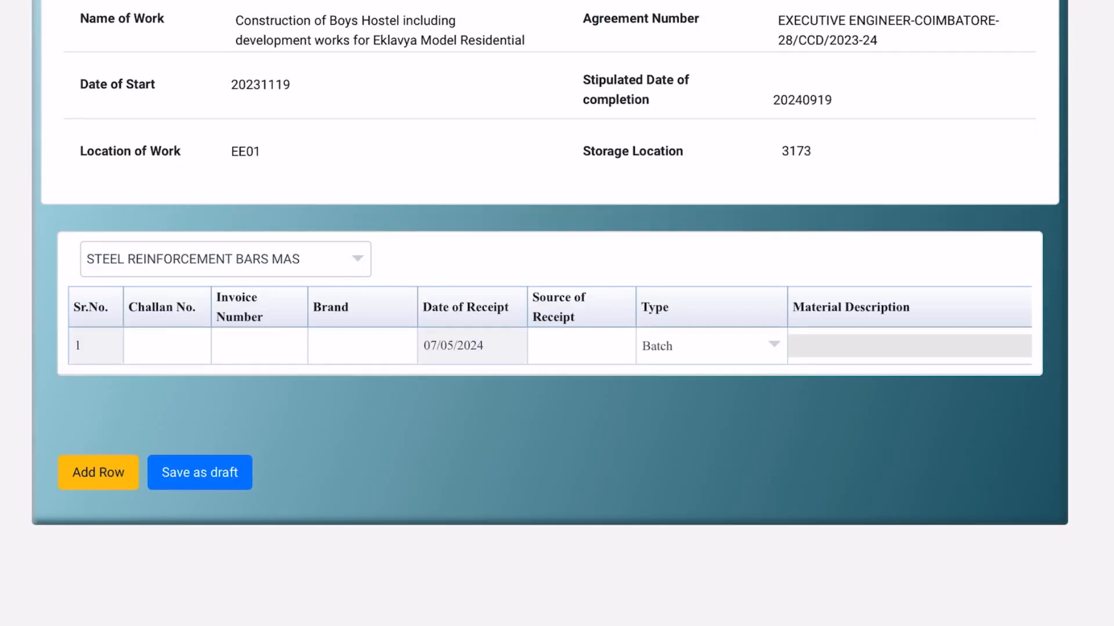
- Return to the Material List (Receipt) showing the four invoice 12 TMT bar drafts
{"action": "left_click", "coordinate": [225, 259]}
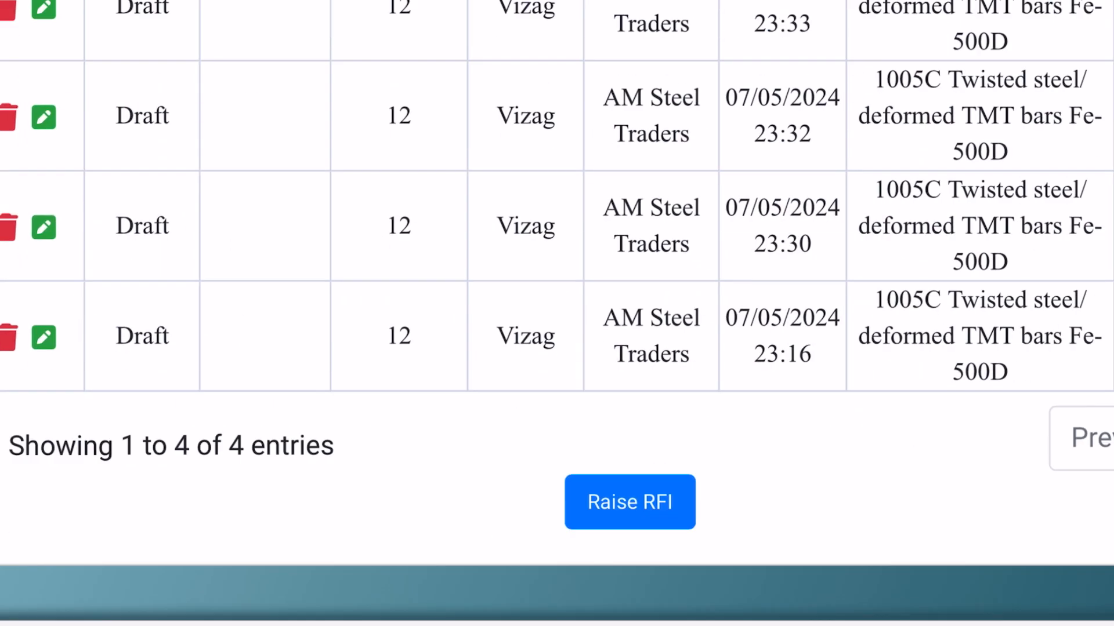
- Raise the RFI for the four TMT bar drafts and acknowledge the success message
{"action": "scroll", "scroll_direction": "down", "scroll_amount": 3}
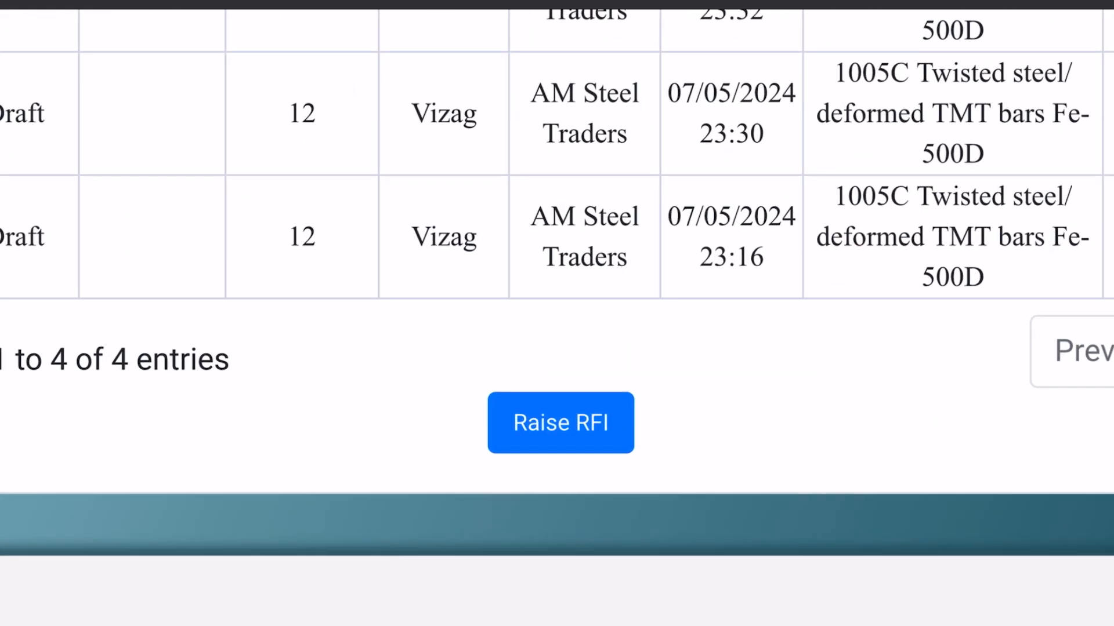
{"action": "left_click", "coordinate": [559, 422]}
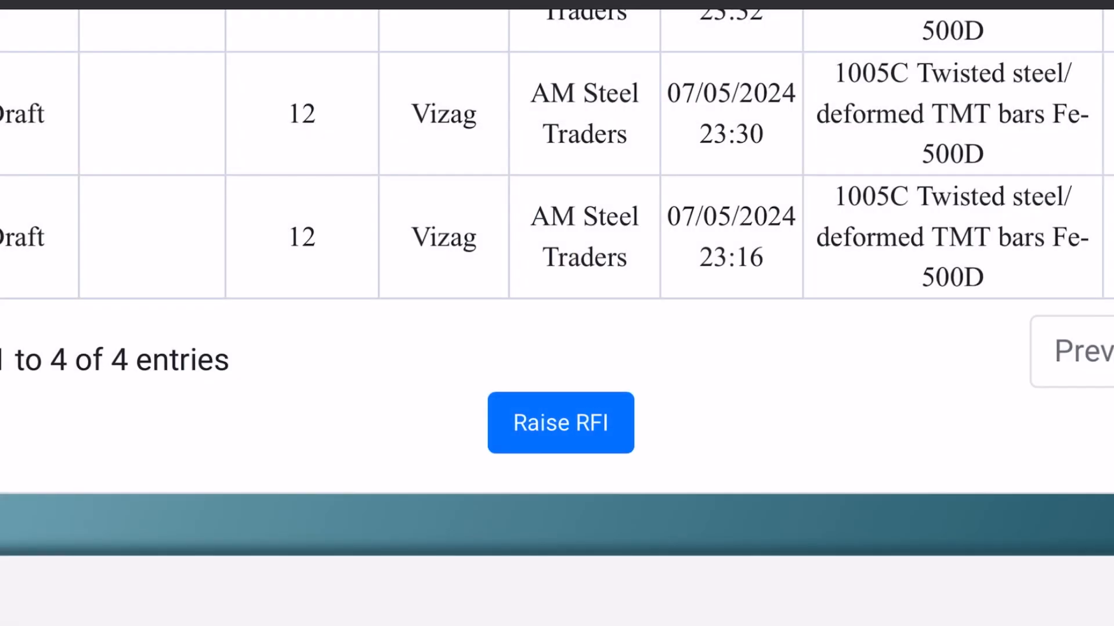
{"action": "left_click", "coordinate": [561, 423]}
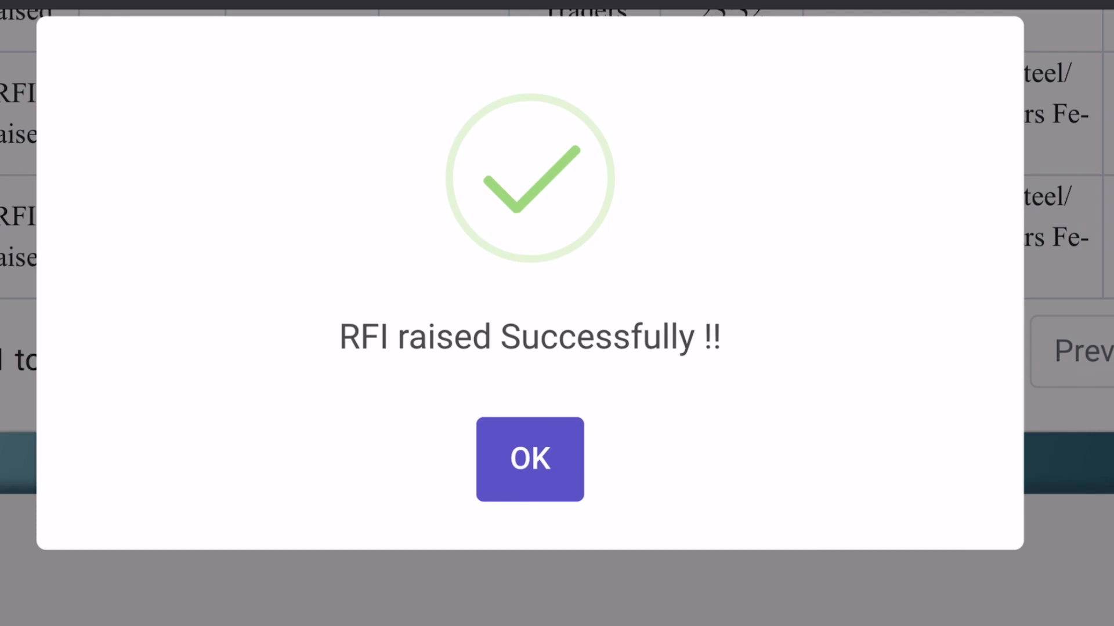
{"action": "left_click", "coordinate": [531, 459]}
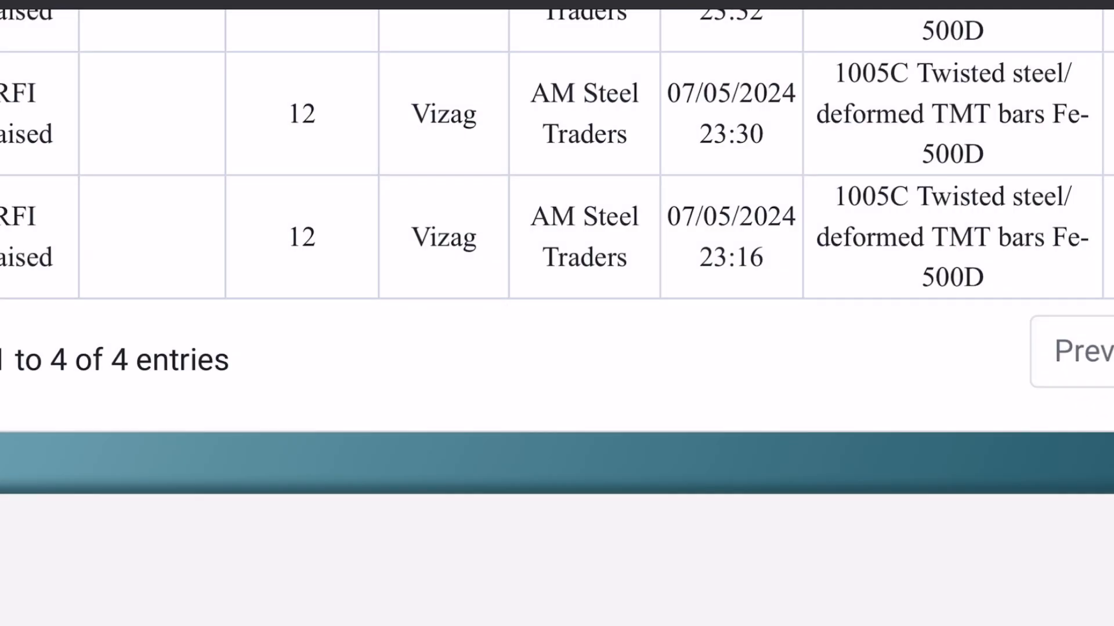